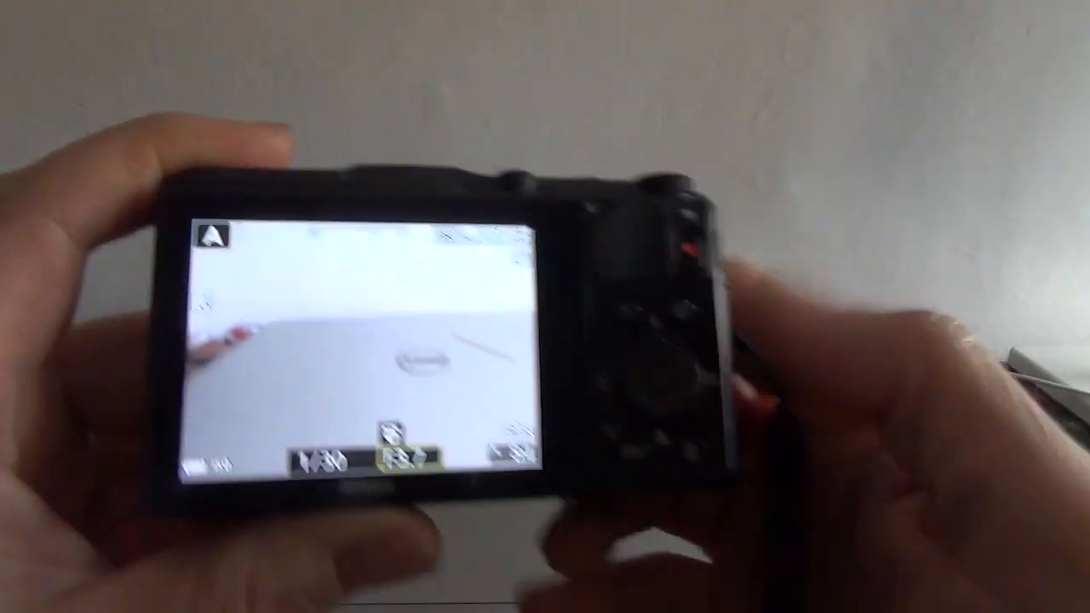
pyautogui.click(600, 396)
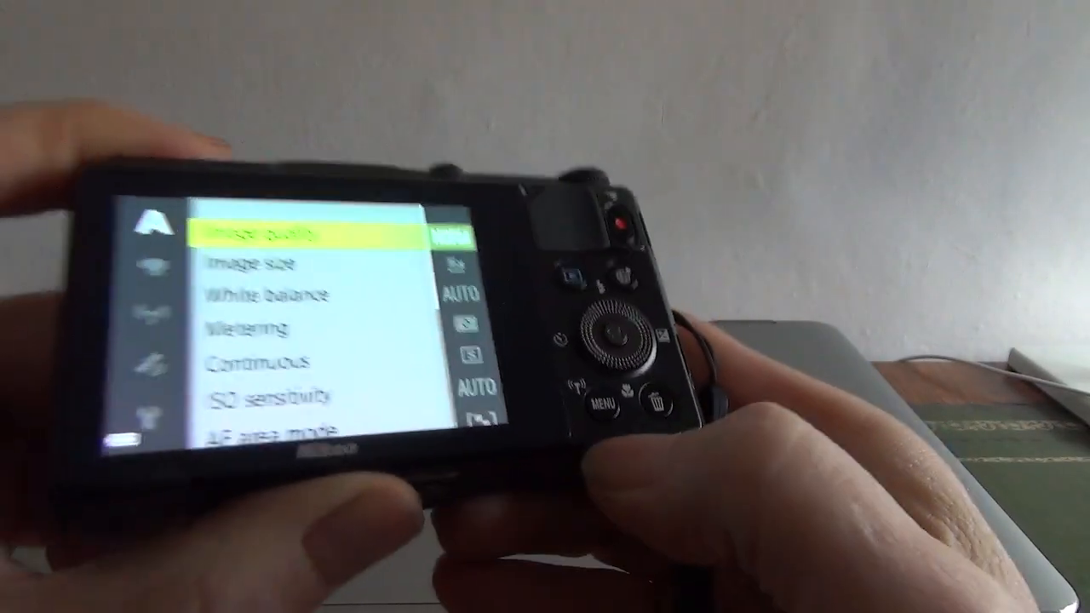
pyautogui.click(631, 375)
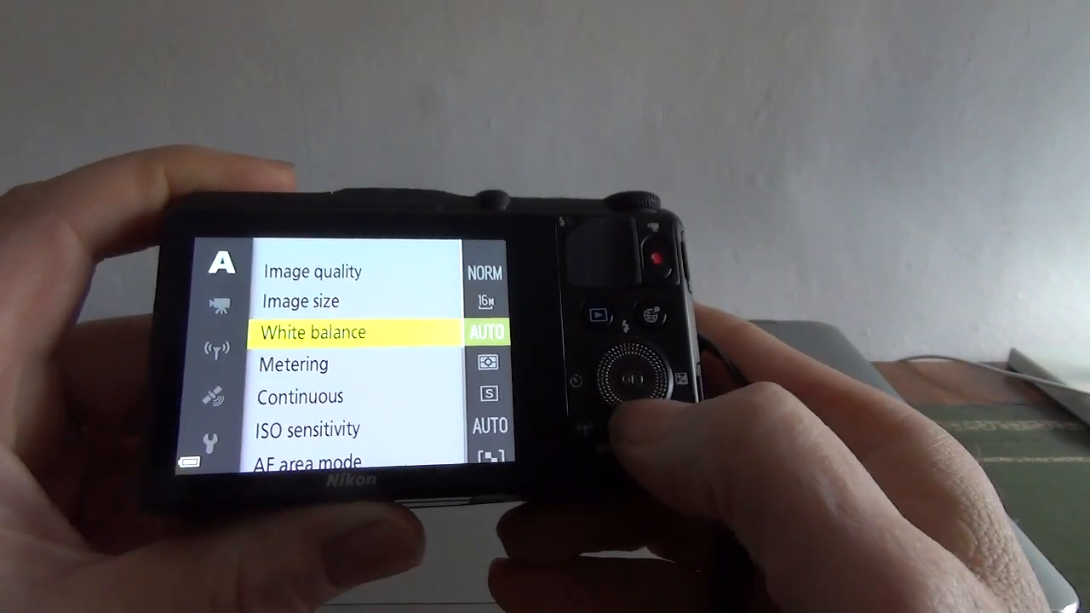